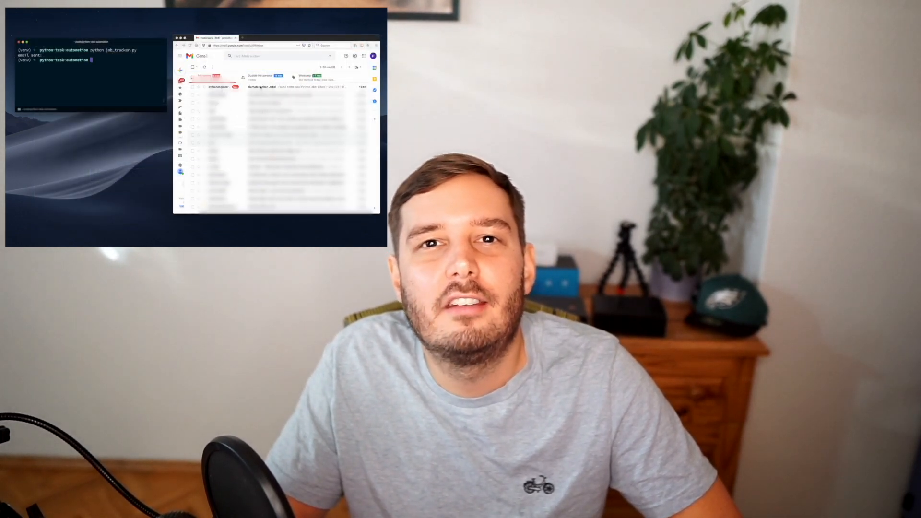
Step: Open remoteok.io in Chrome to show today's remote job listings
left_click(267, 87)
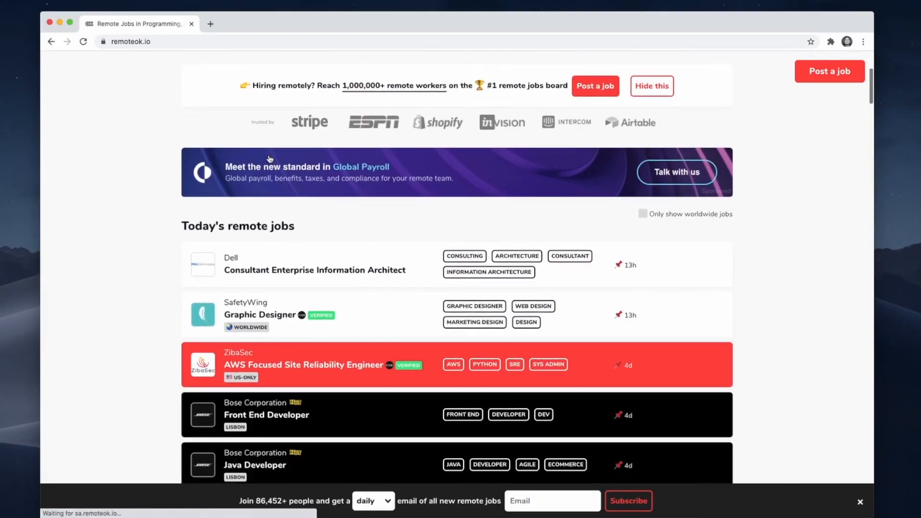
Step: Scroll the remoteok.io page and move on to the script requesting the remoteok.io API
scroll("down", 3)
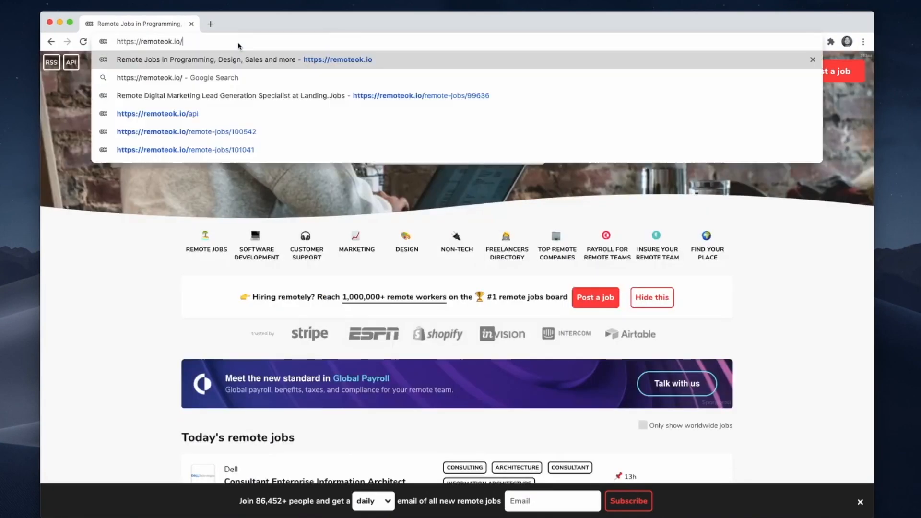
left_click(157, 113)
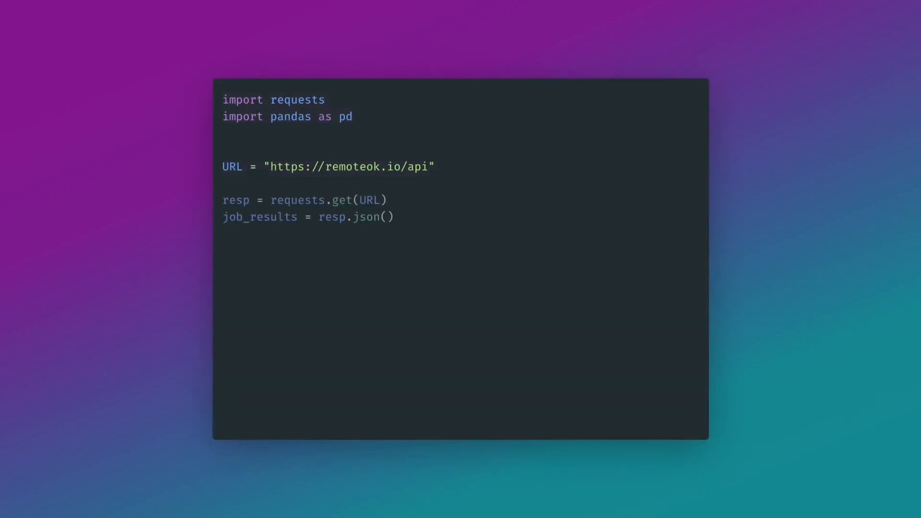
Step: Add keys list (date, company, position, tags, location, url), jobs list, and salary assignment
type("keys = ['date', 'company', 'position', 'tags', 'location', 'url']")
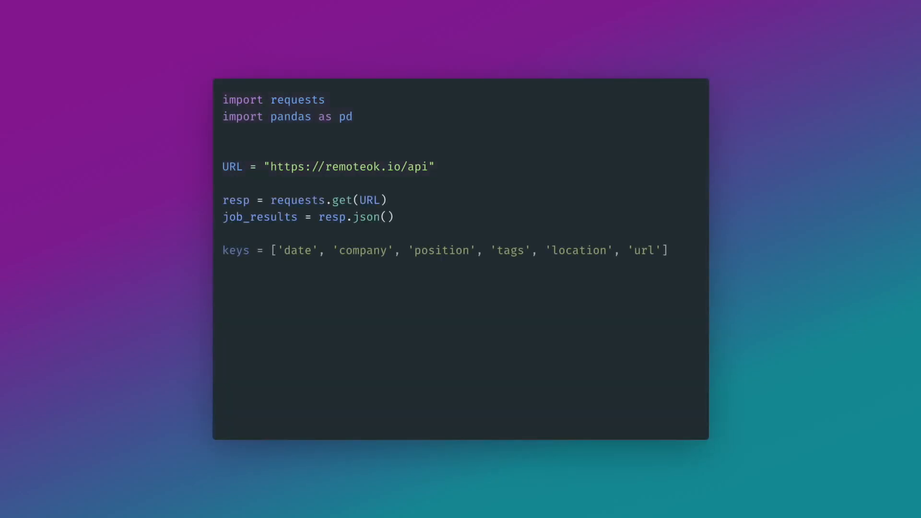
type("jobs = []")
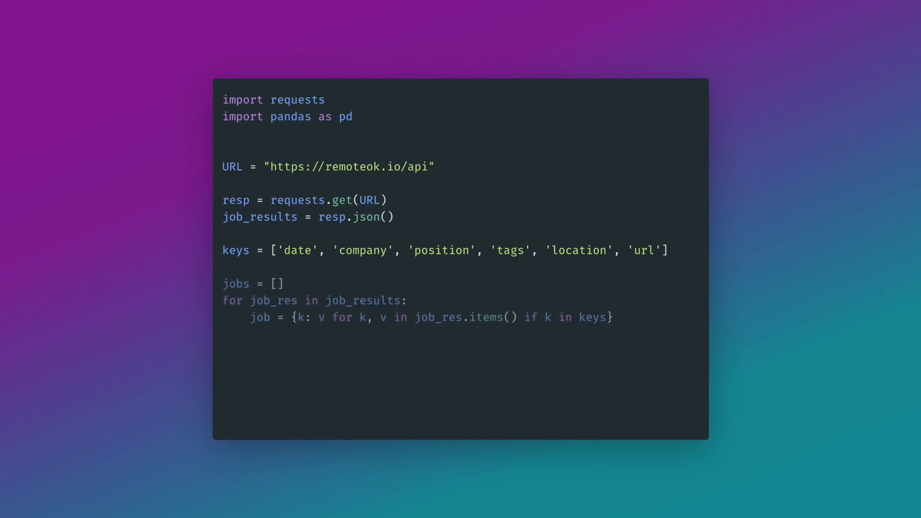
type("job['salary'] = get_salary(job)")
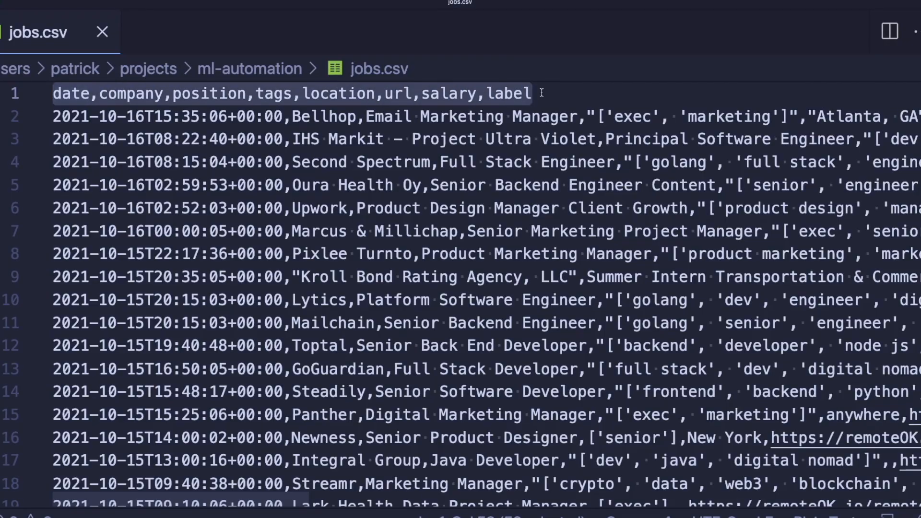
Step: Scroll jobs.csv right to view the salary and label columns
scroll("right", 3)
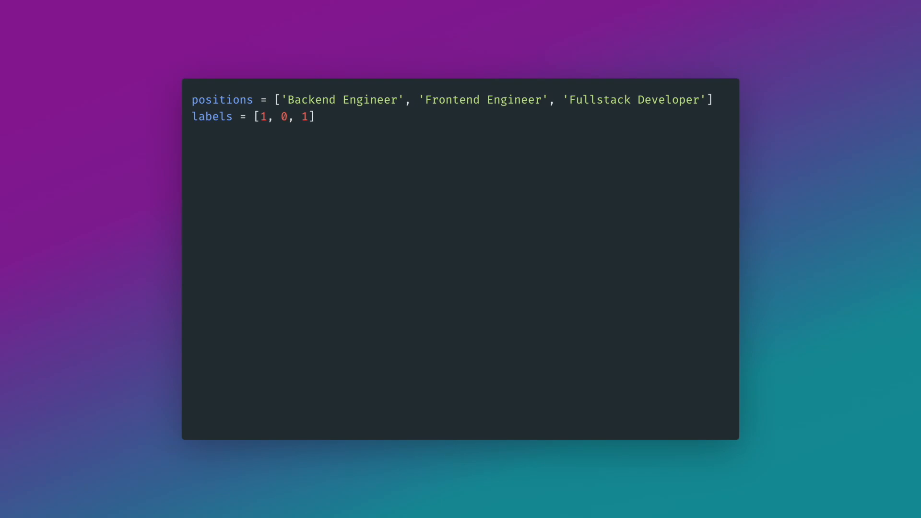
Step: Write model.fit(positions, labels) and add the xgboost import for XGBClassifier
type("model.fit(positions, labels)")
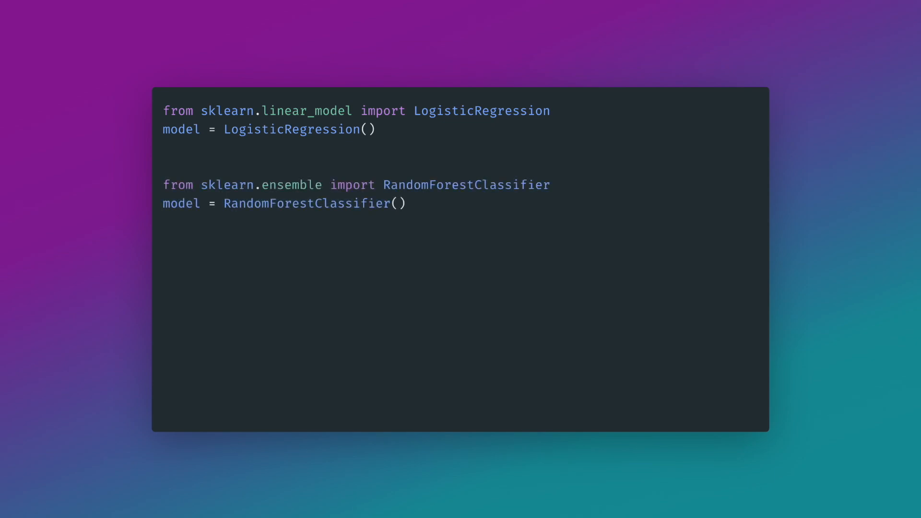
type("import xgboost as xgb")
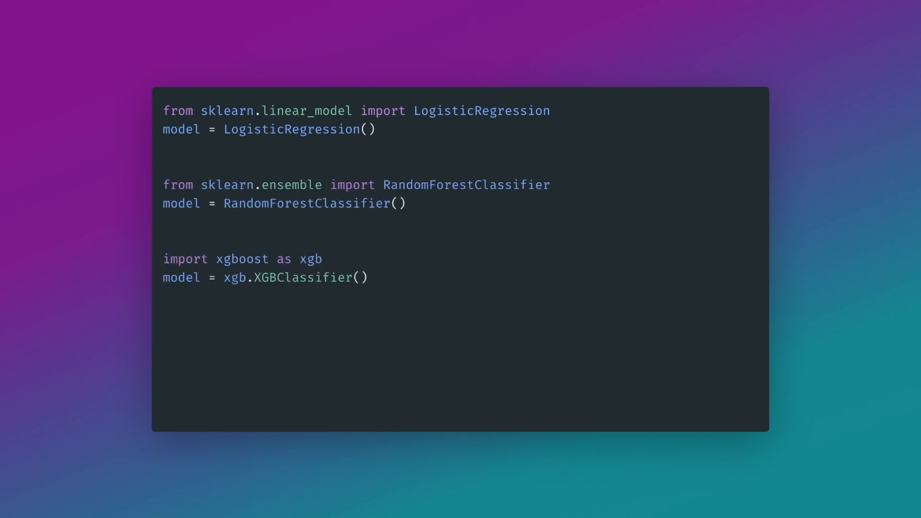